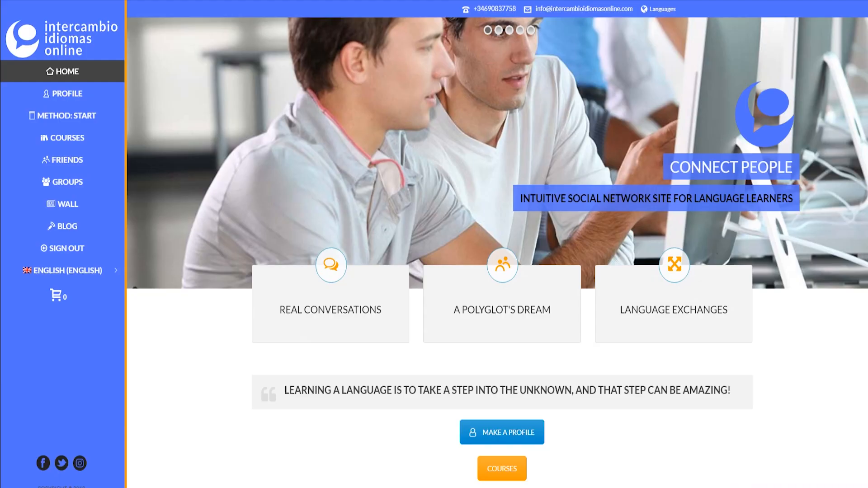
scroll("down", 3)
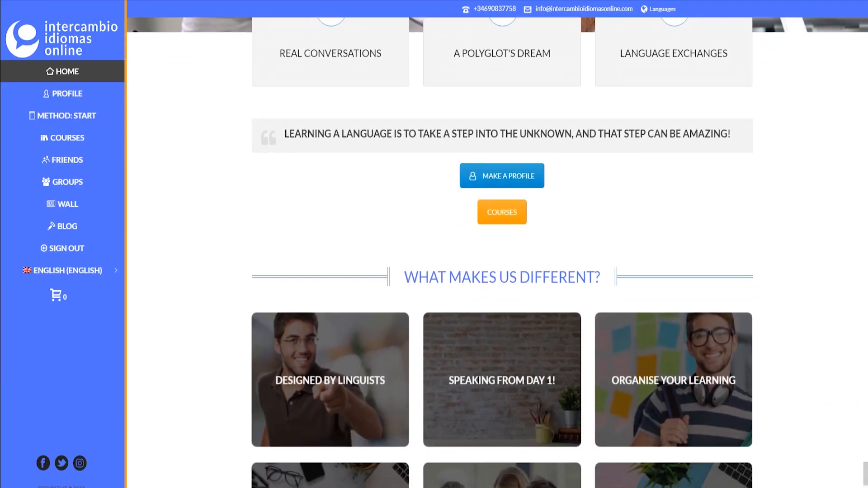